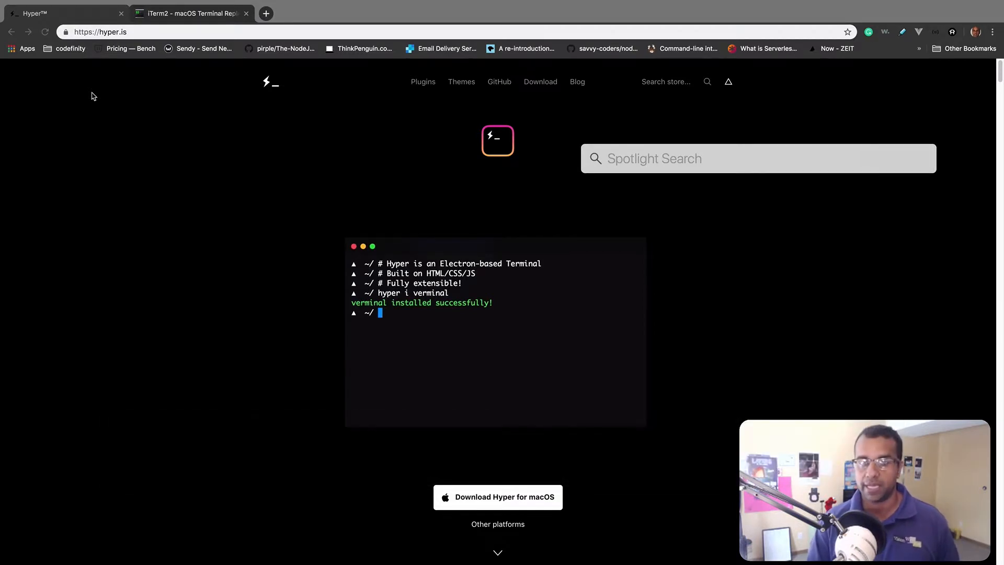
Search 'terminal' in Spotlight, then dismiss it and switch to the iTerm2 tab
text(ter)
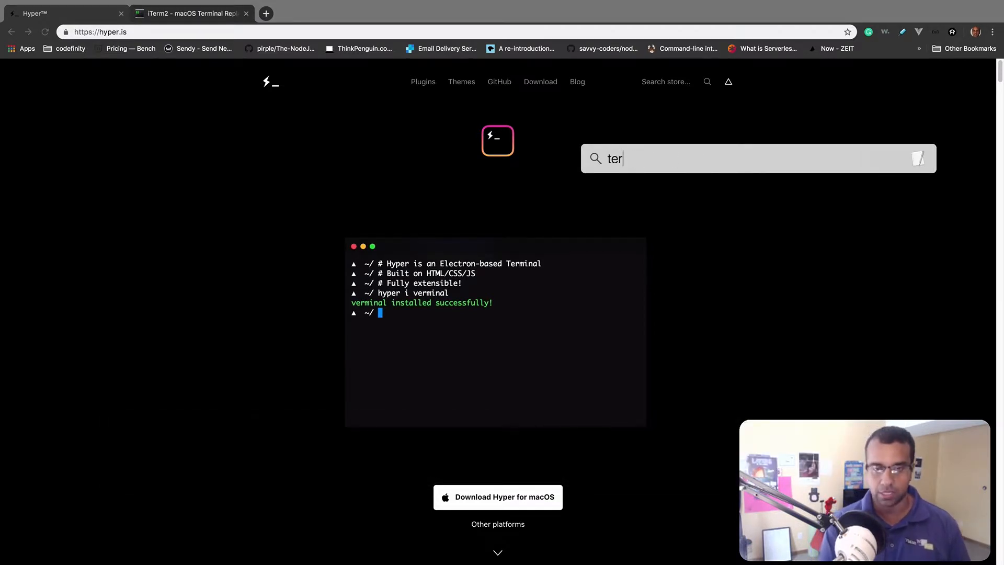
text(minal)
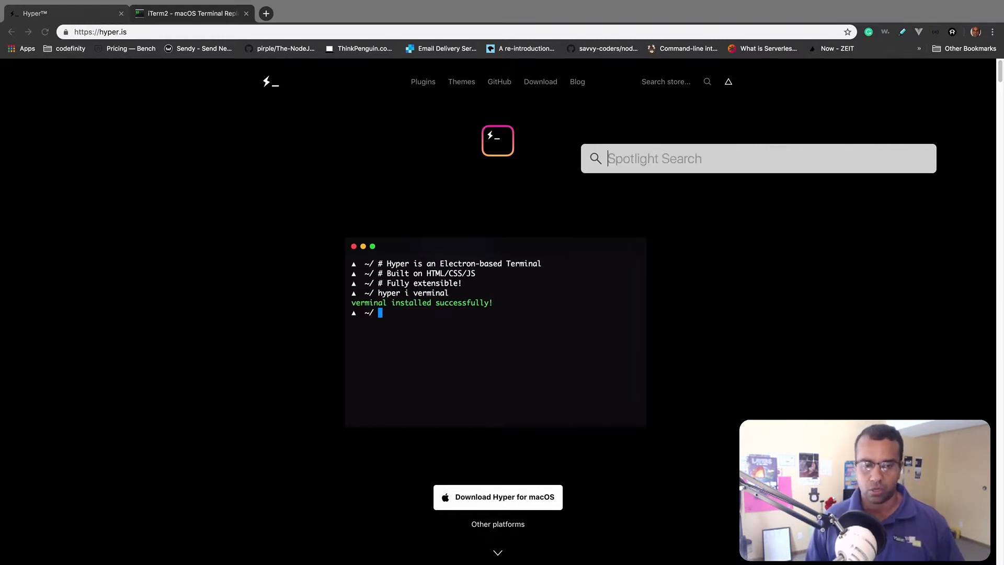
click(81, 123)
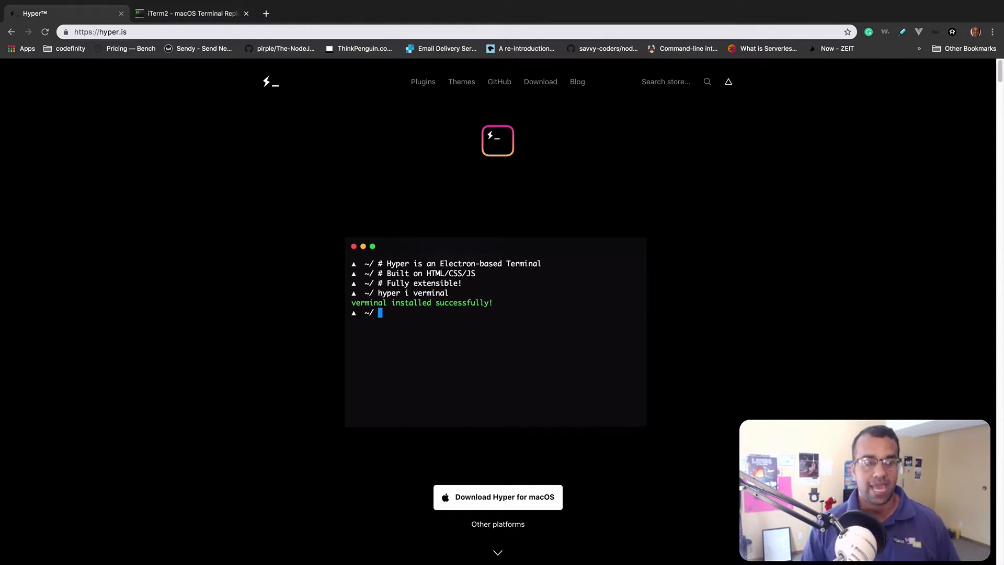
click(186, 13)
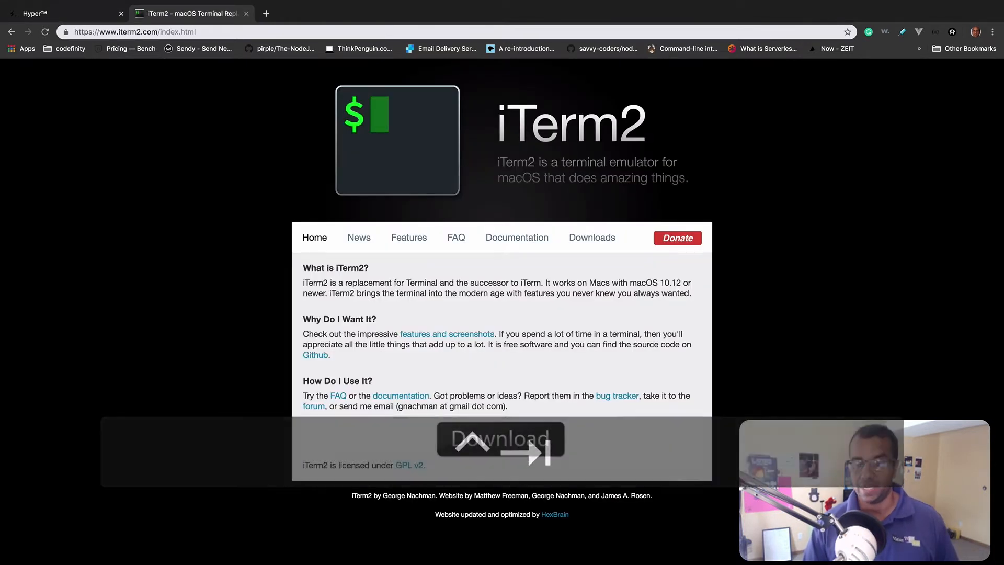